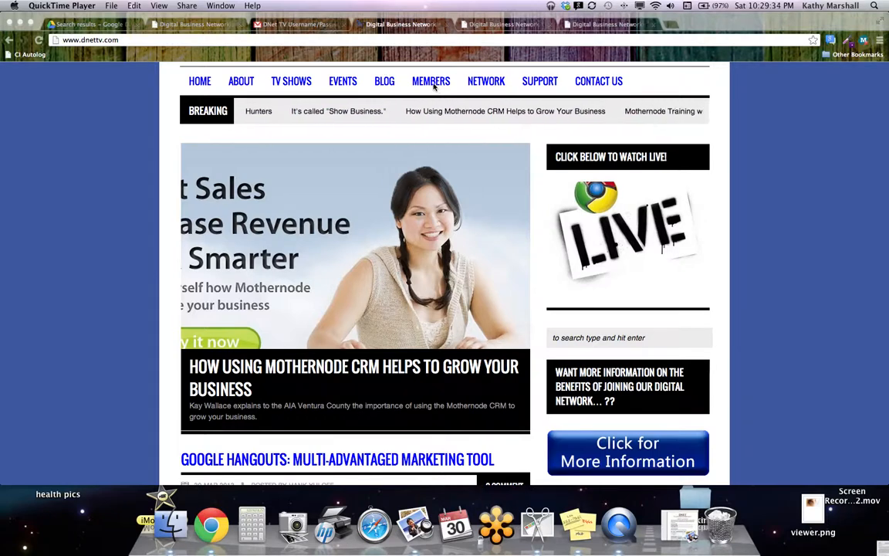
Go to the Registration page from the MEMBERS menu
left_click(431, 80)
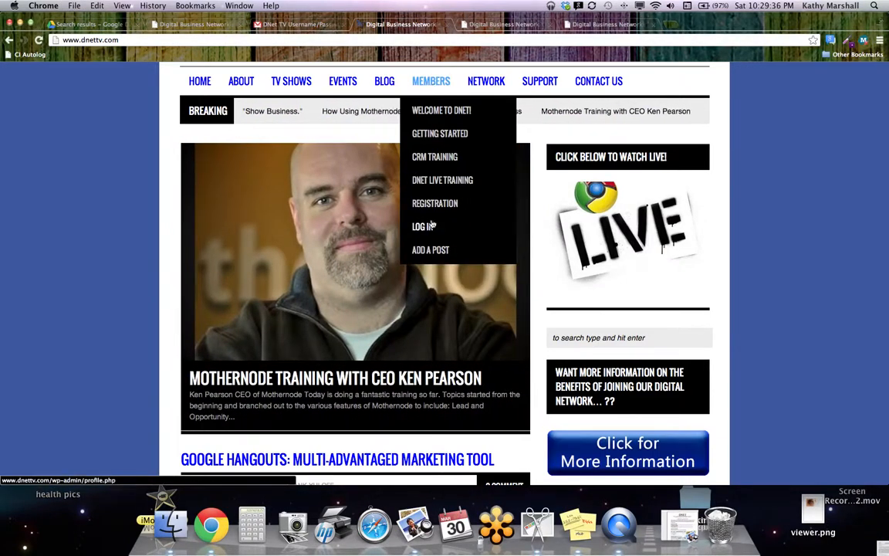
left_click(435, 203)
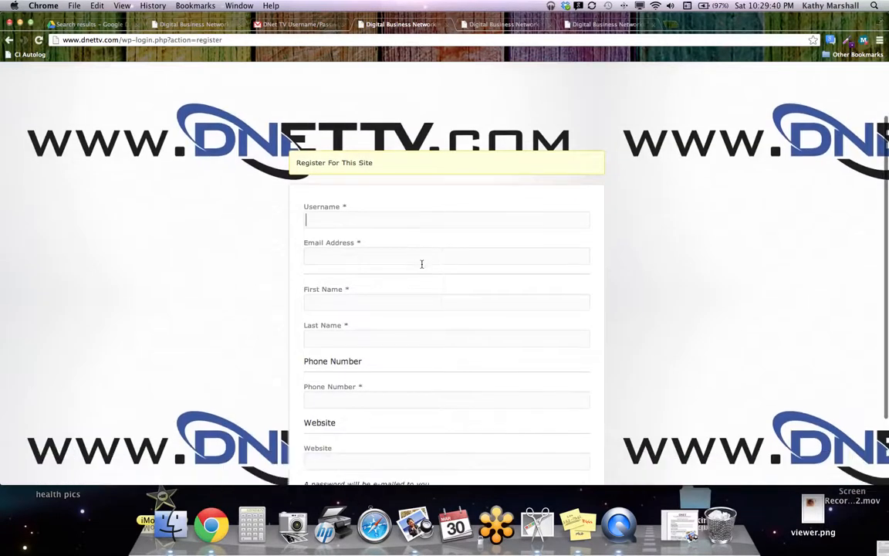
Enter the username 'kall' and start the e-mail address with 'kathy'
scroll("down", 3)
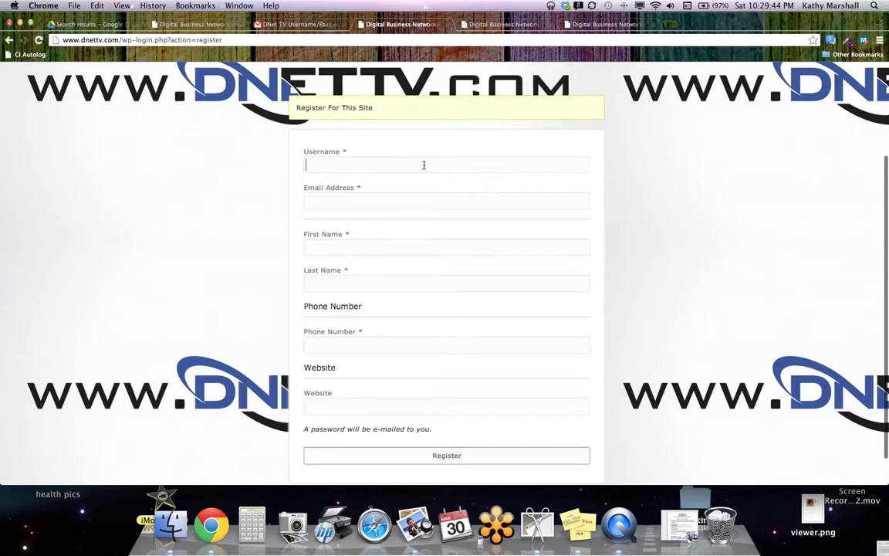
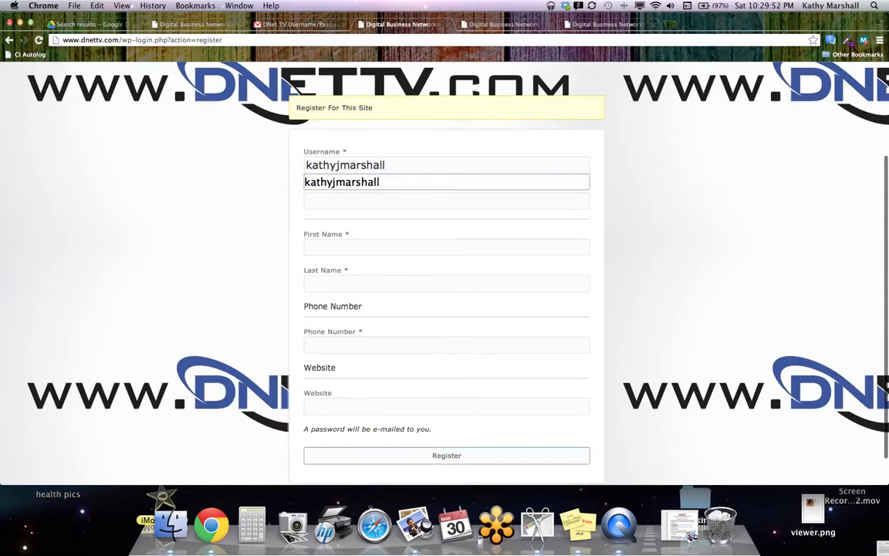
left_click(446, 202)
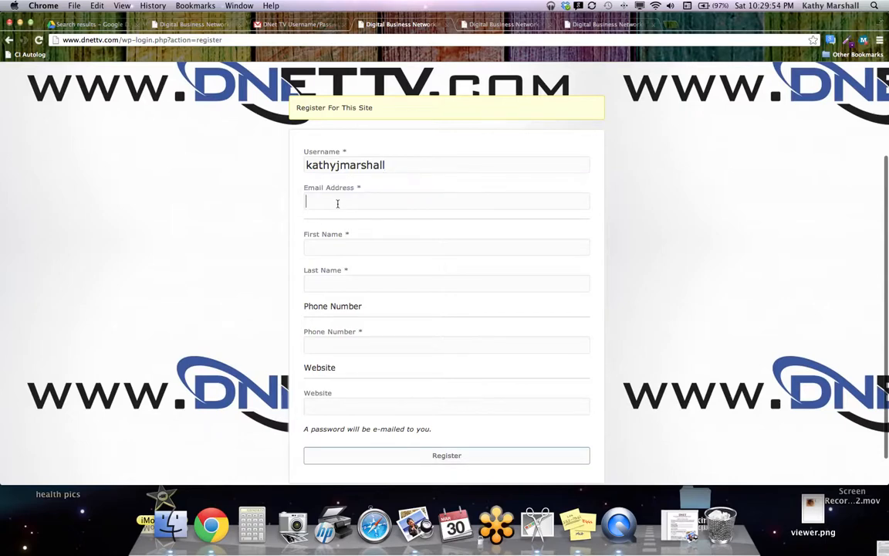
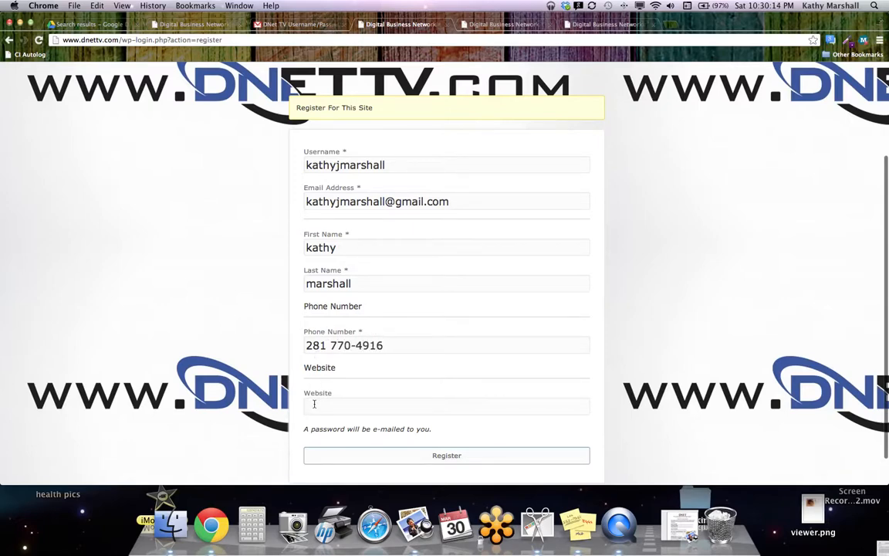
type("http://www.")
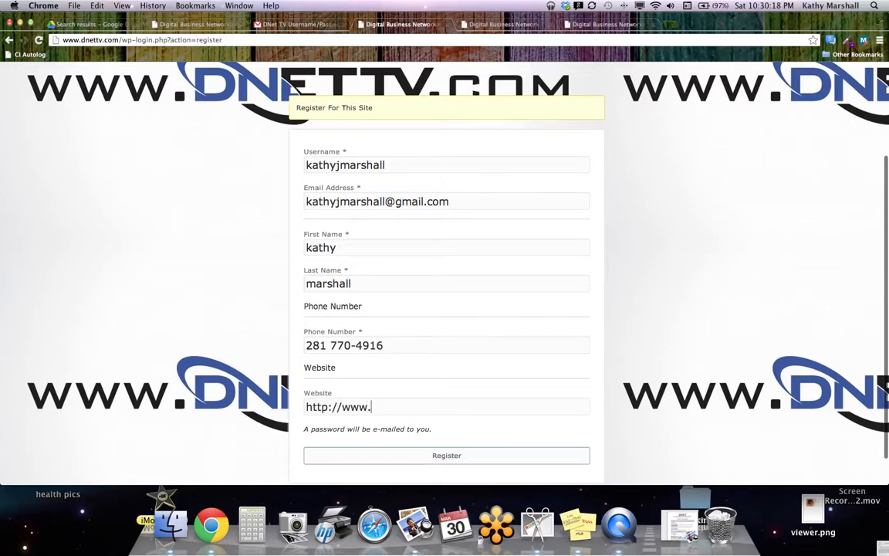
type("salessupp")
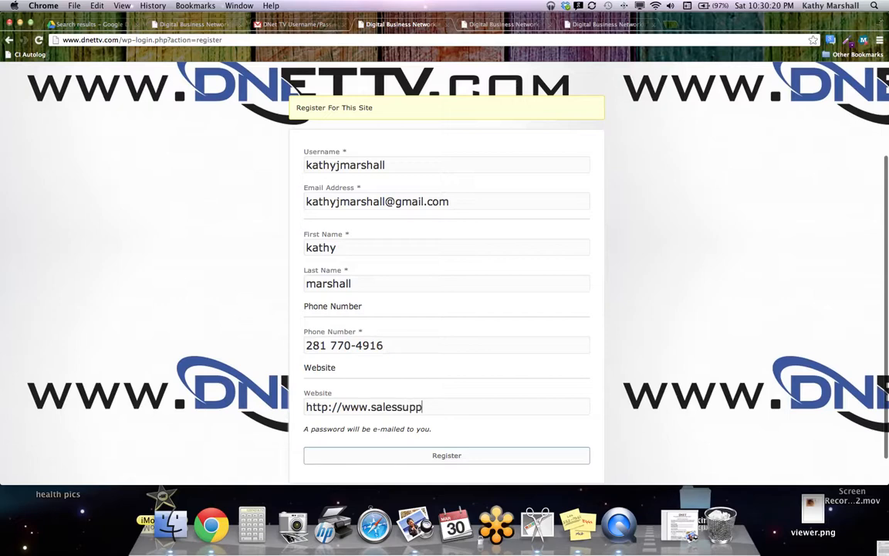
type("lychain")
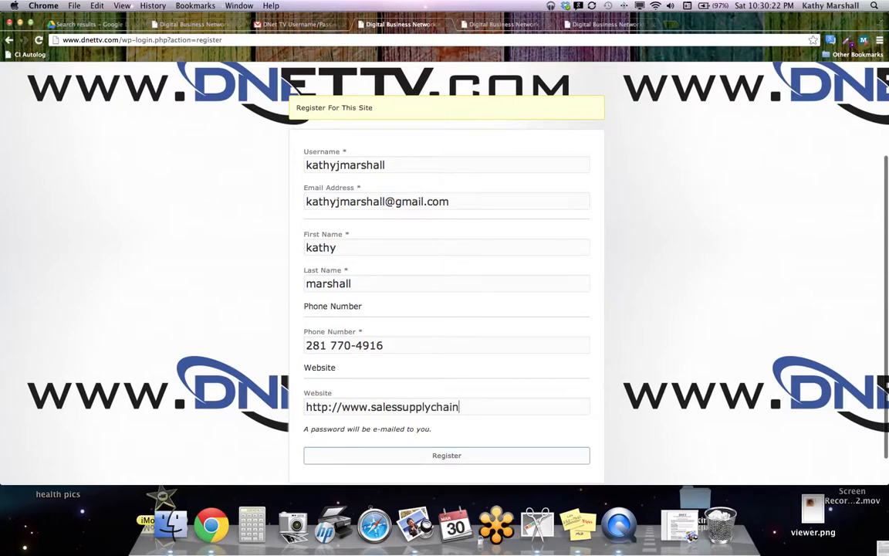
type(".com")
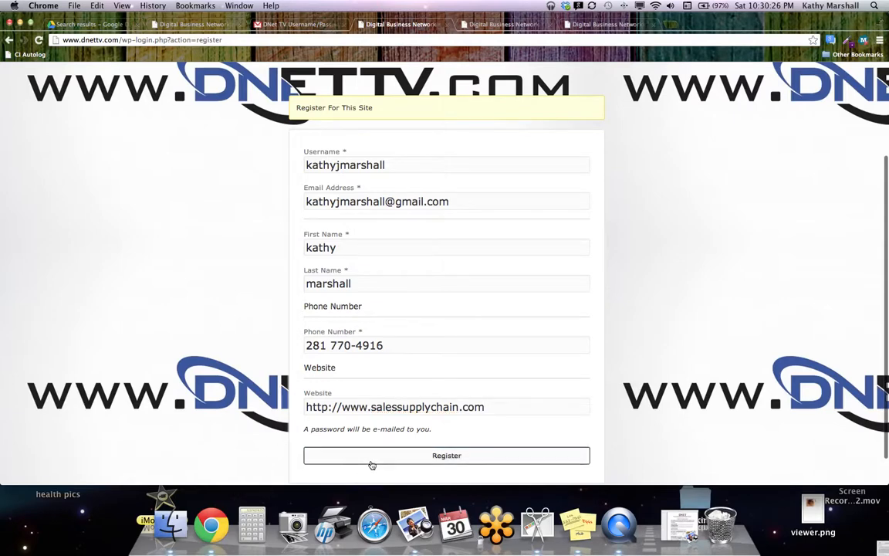
Submit the registration form and switch to the welcome e-mail tab
left_click(446, 456)
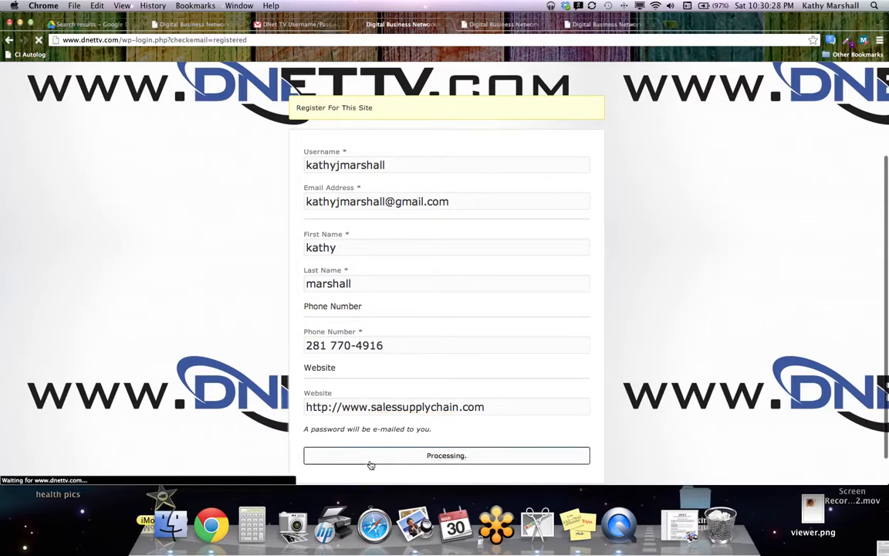
left_click(446, 455)
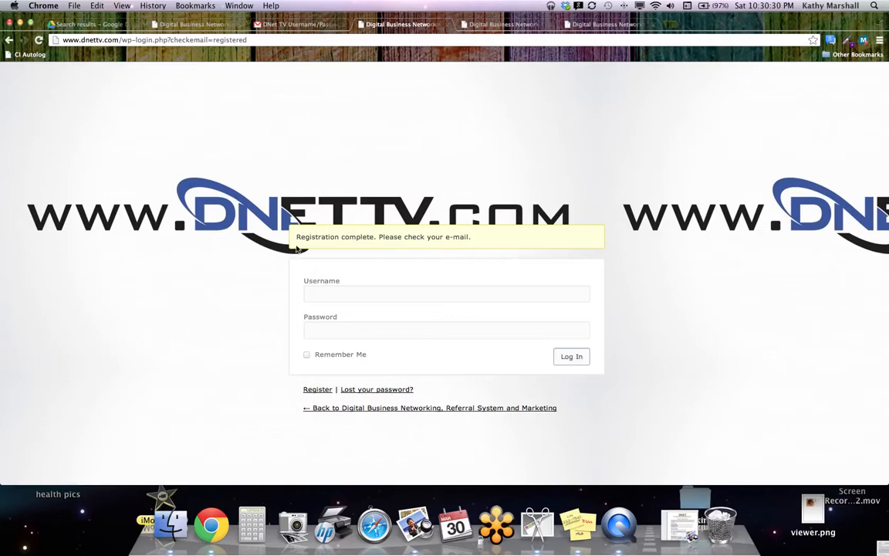
mouse_move(405, 240)
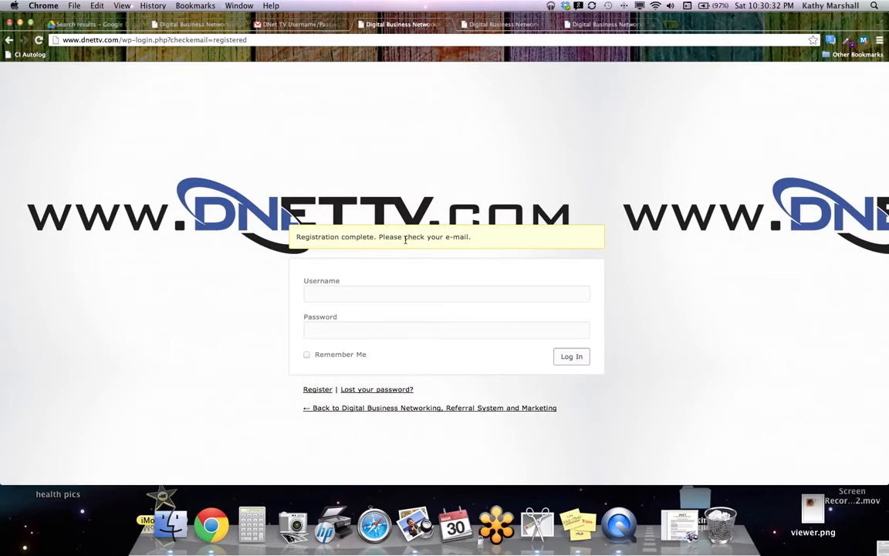
left_click(297, 24)
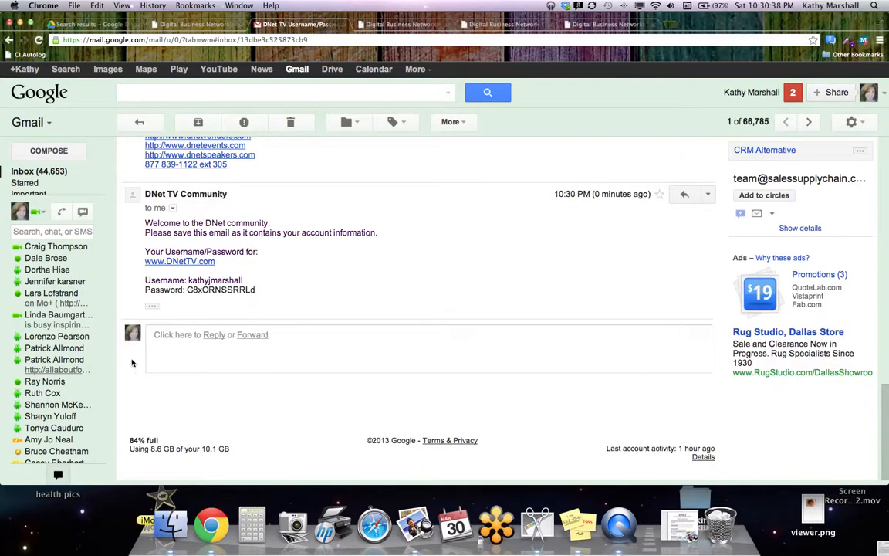
Expand the trimmed DNet TV welcome e-mail and select the generated password
left_click(152, 306)
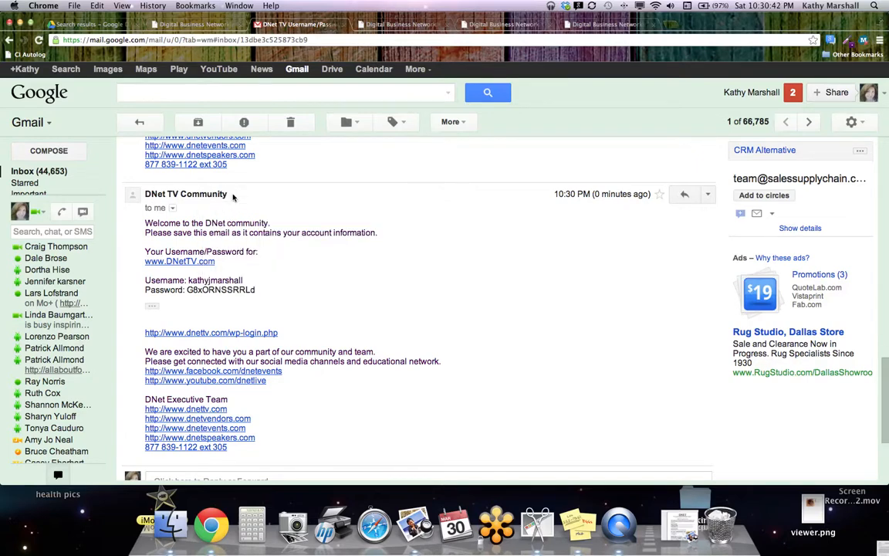
mouse_move(350, 300)
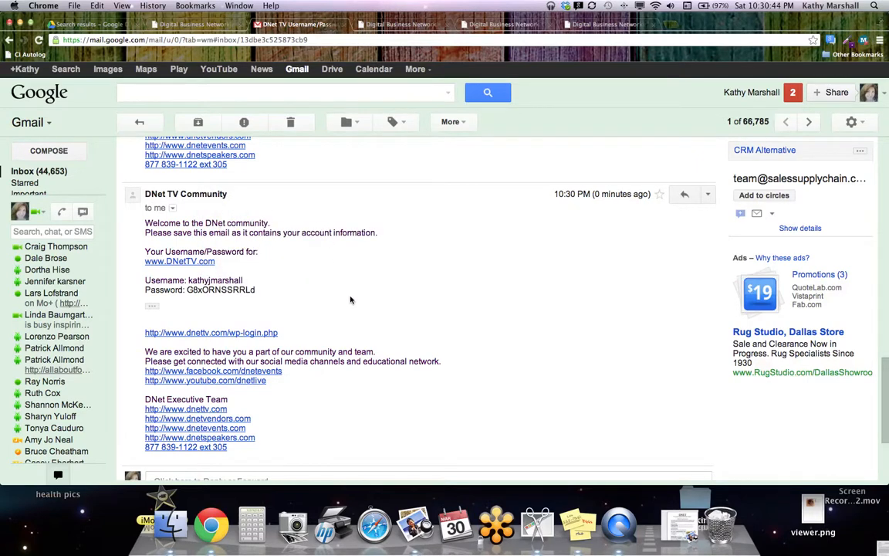
mouse_move(353, 272)
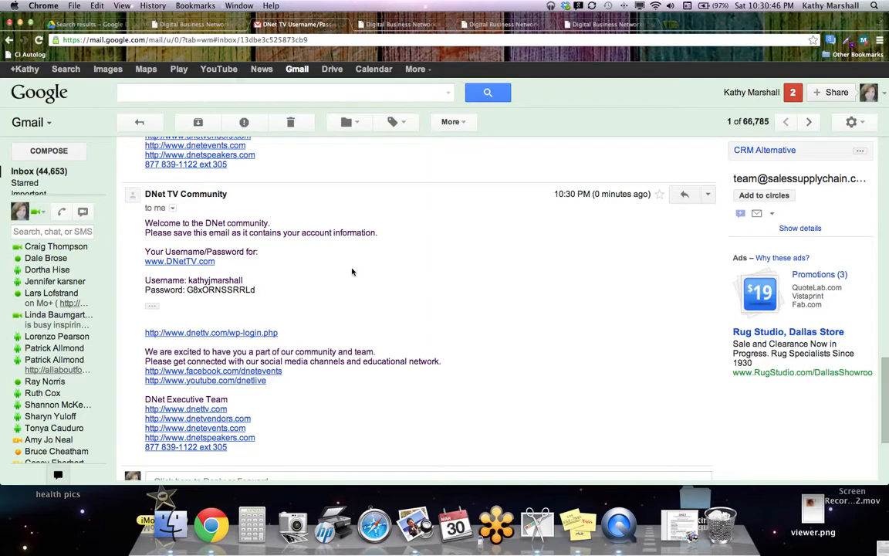
mouse_move(280, 275)
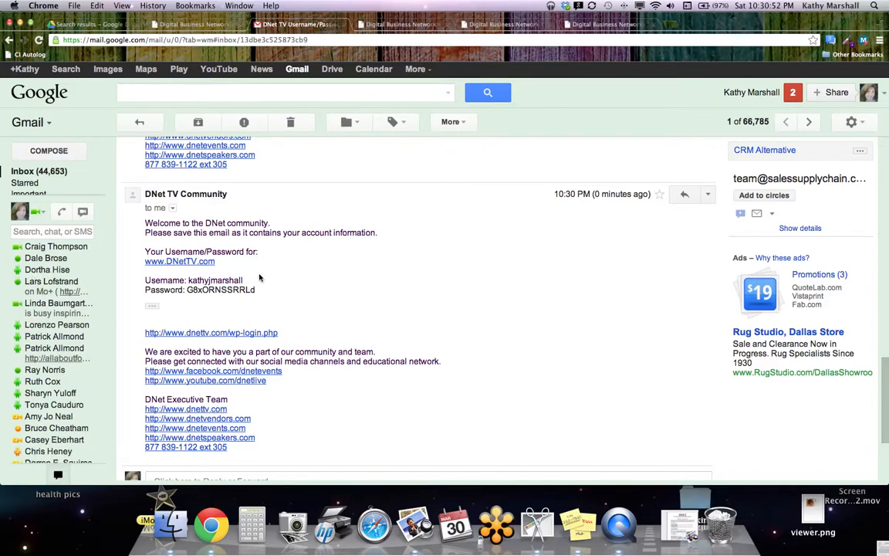
mouse_move(260, 290)
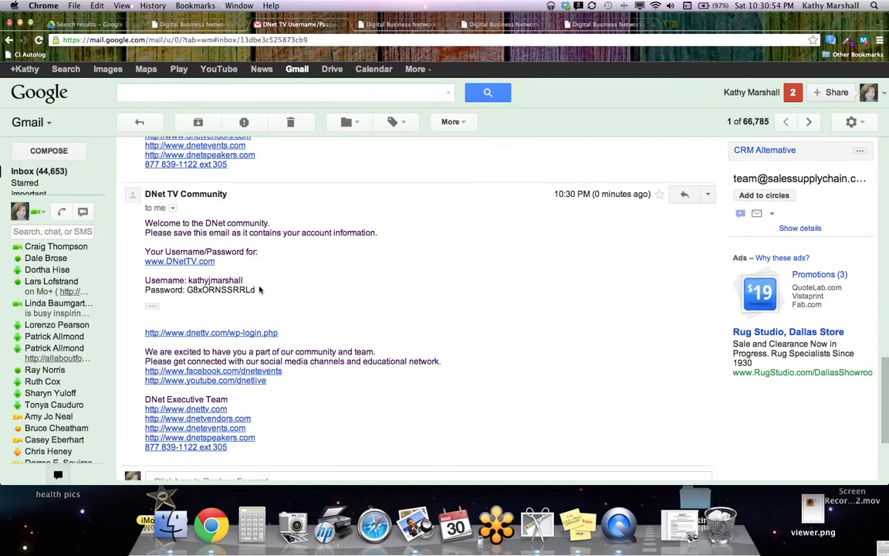
double_click(220, 290)
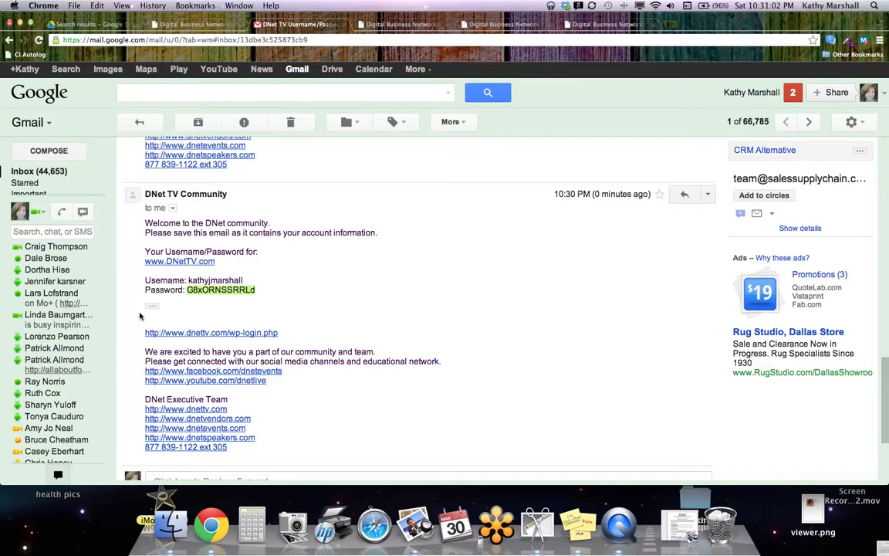
mouse_move(189, 349)
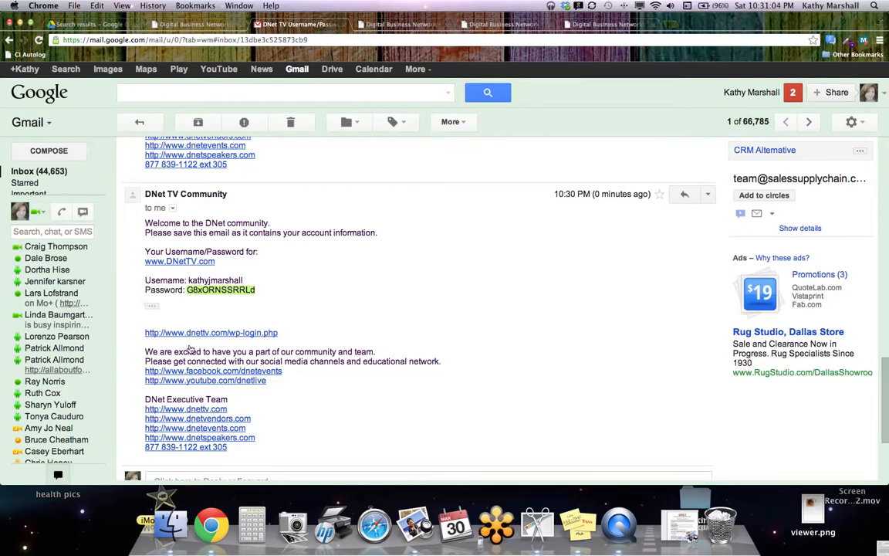
mouse_move(246, 335)
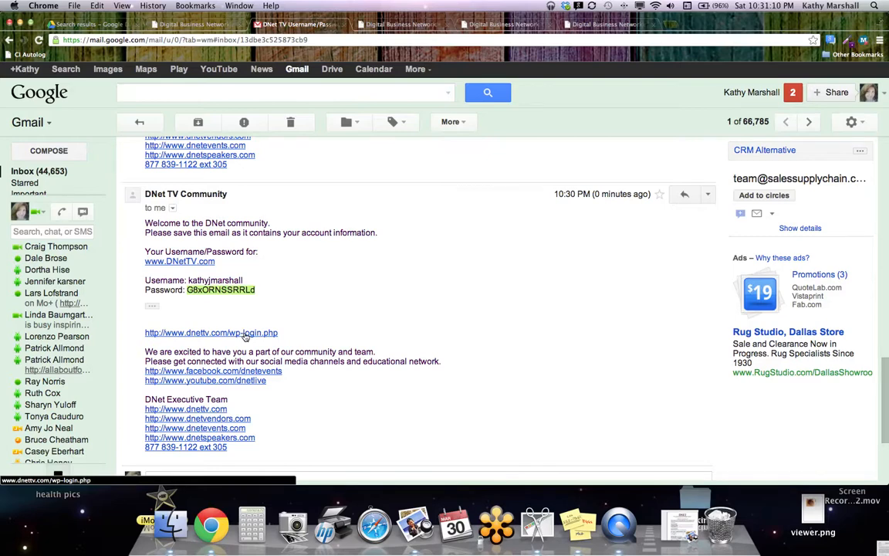
Open the login page from the e-mail, fill in the saved credentials, and log in
left_click(230, 333)
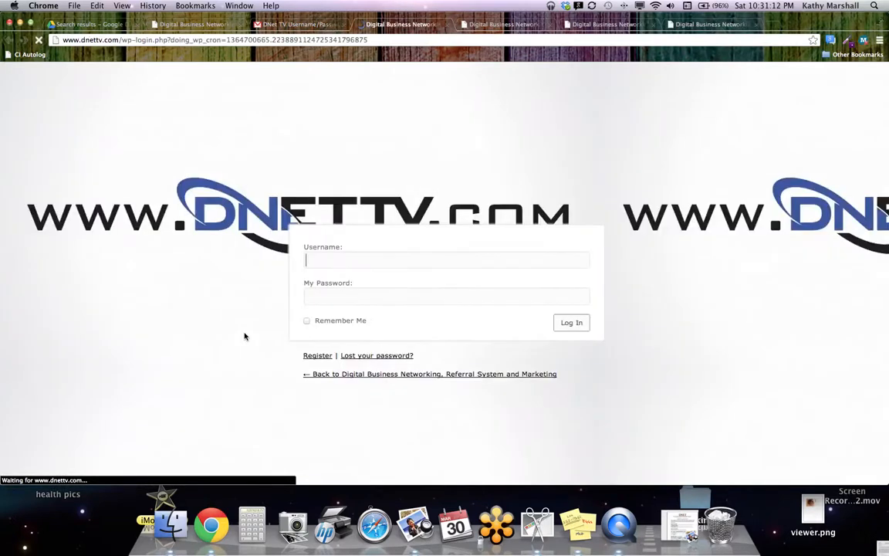
left_click(447, 261)
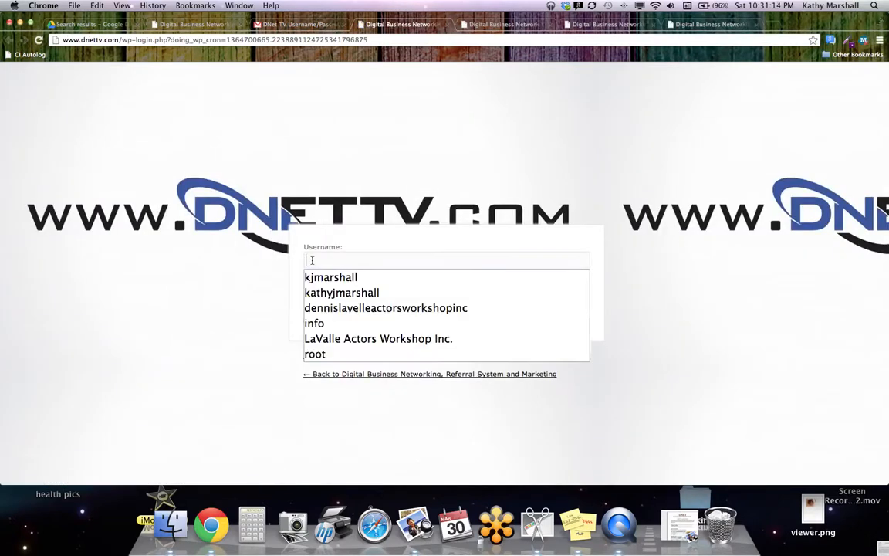
mouse_move(341, 292)
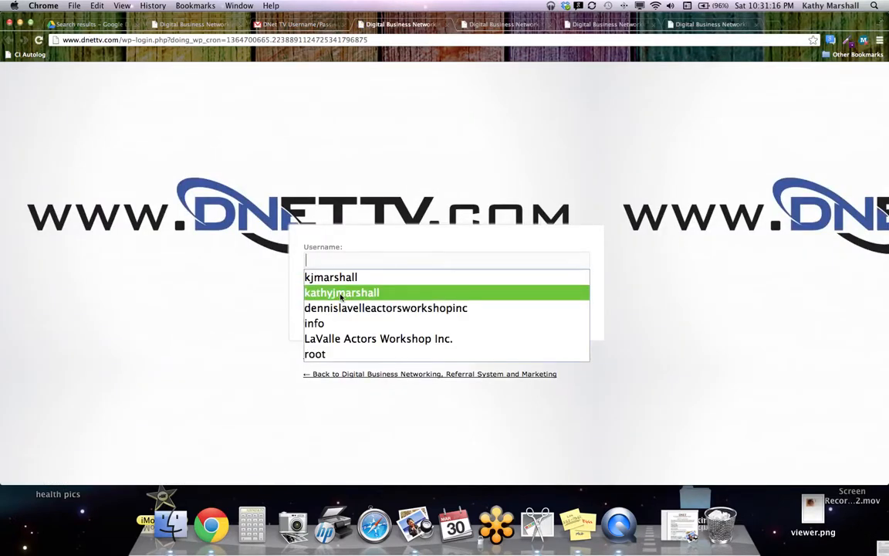
left_click(341, 293)
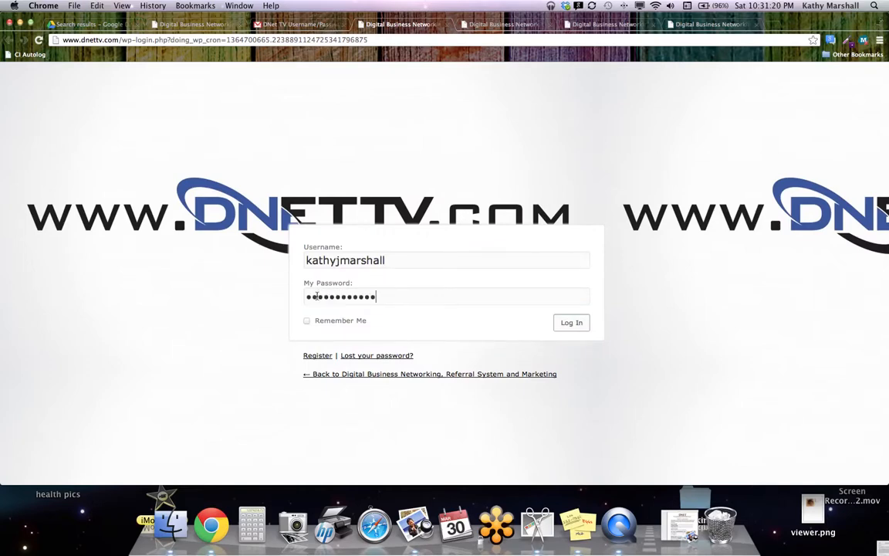
left_click(571, 322)
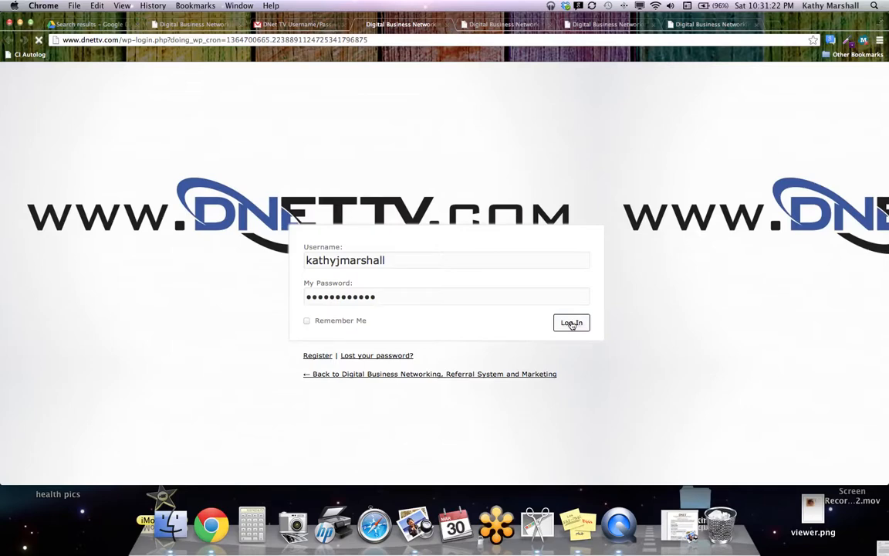
left_click(571, 322)
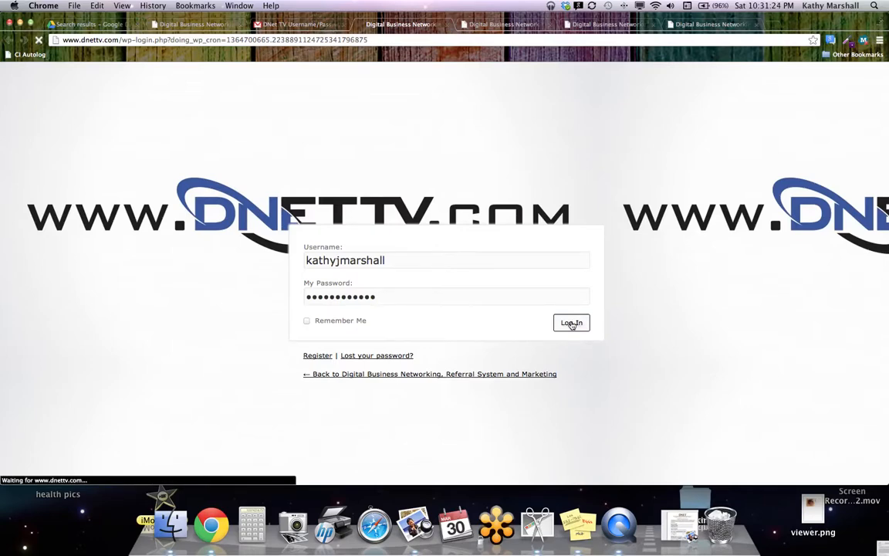
left_click(571, 322)
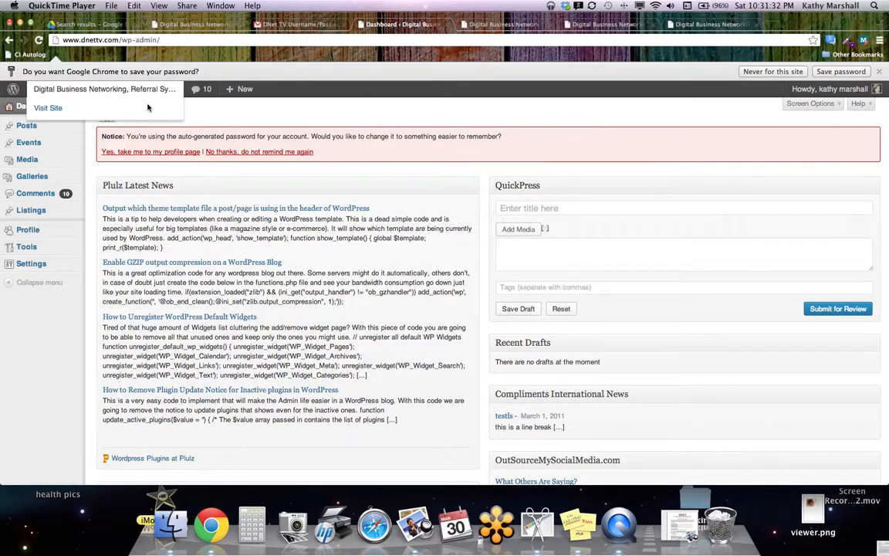
mouse_move(175, 197)
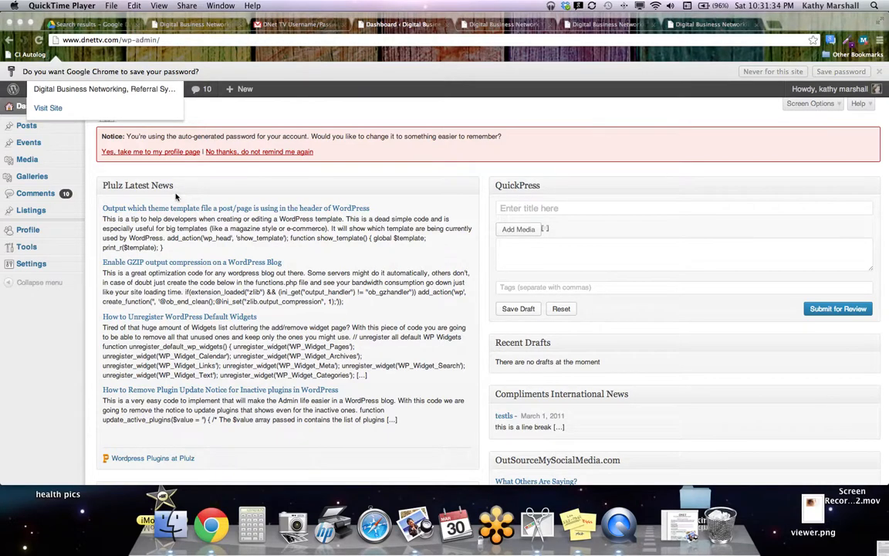
mouse_move(25, 247)
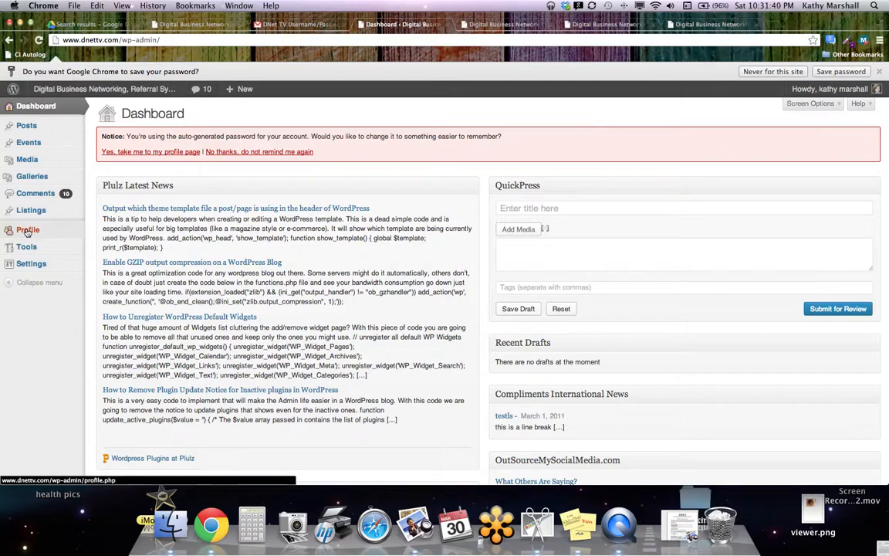
left_click(29, 229)
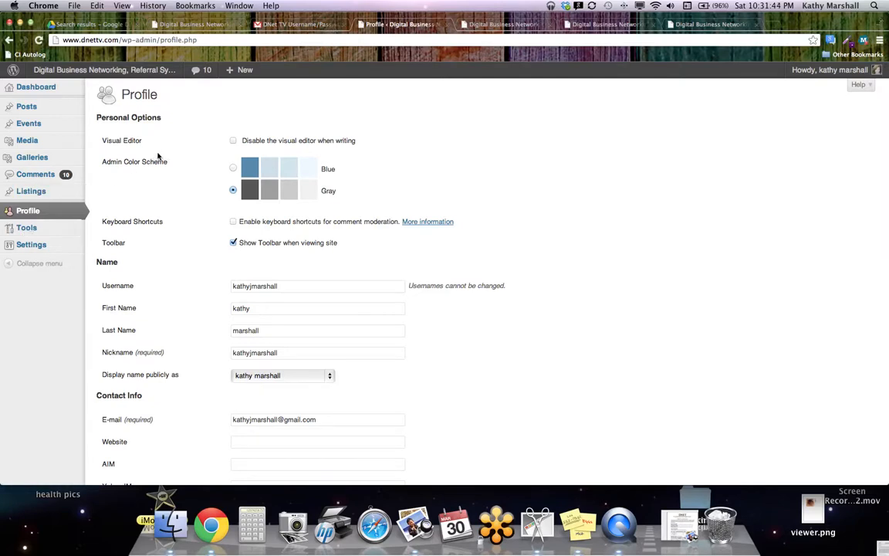
mouse_move(266, 284)
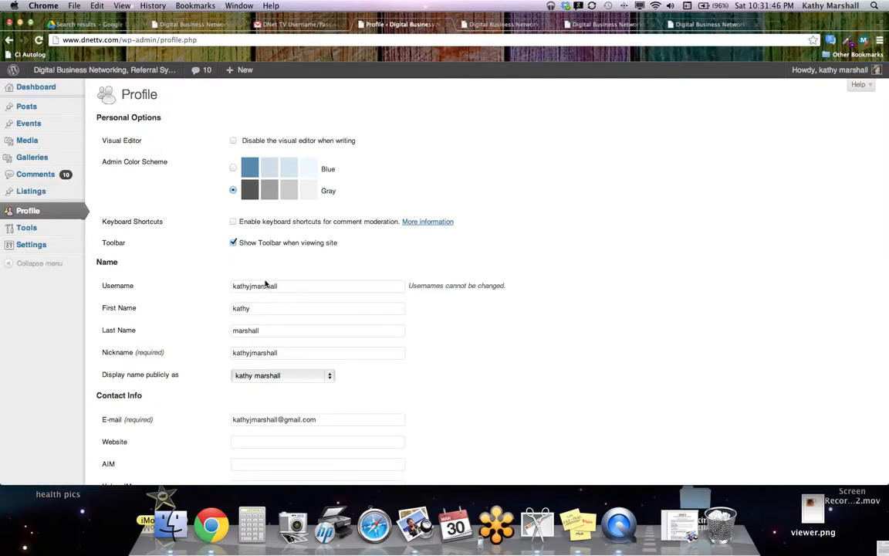
mouse_move(269, 285)
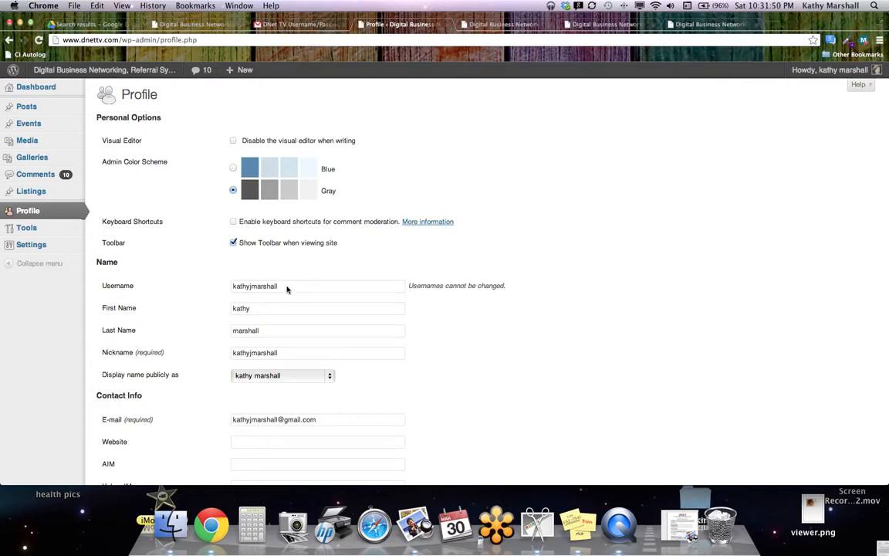
scroll("down", 3)
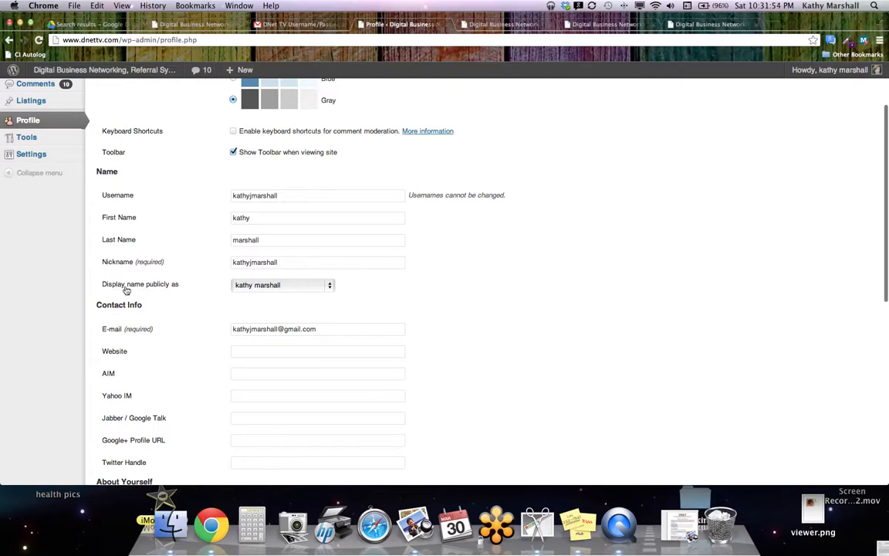
left_click(281, 284)
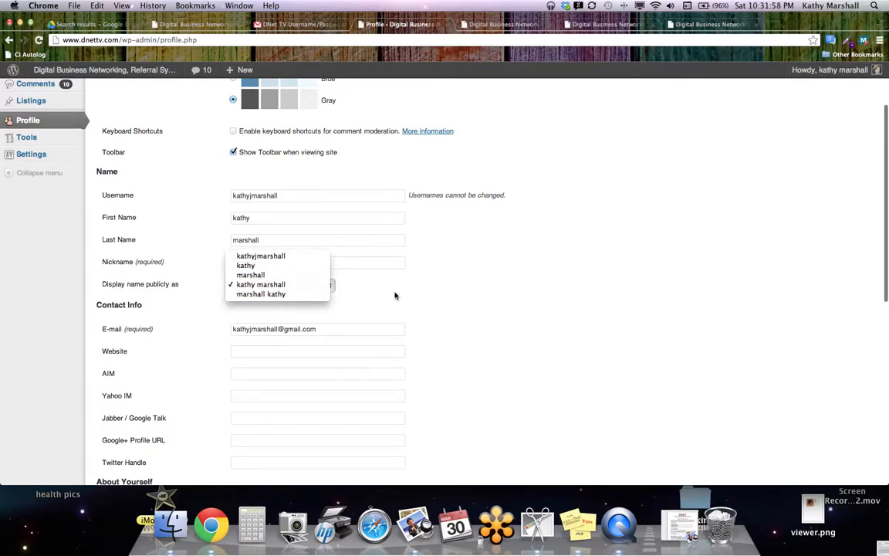
left_click(260, 284)
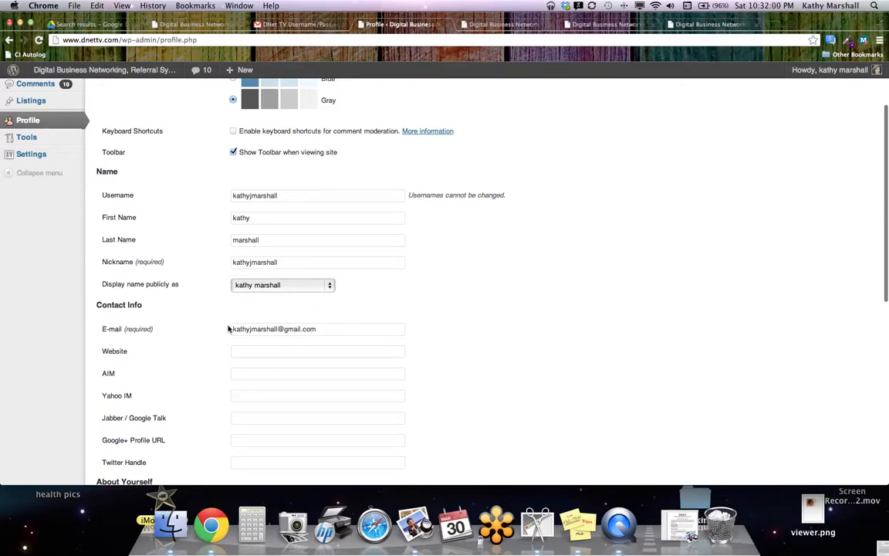
mouse_move(259, 378)
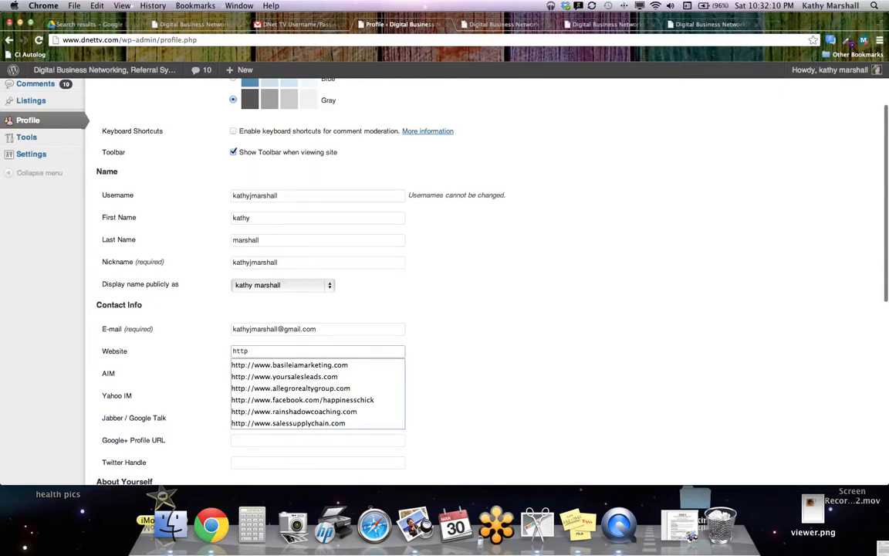
left_click(296, 423)
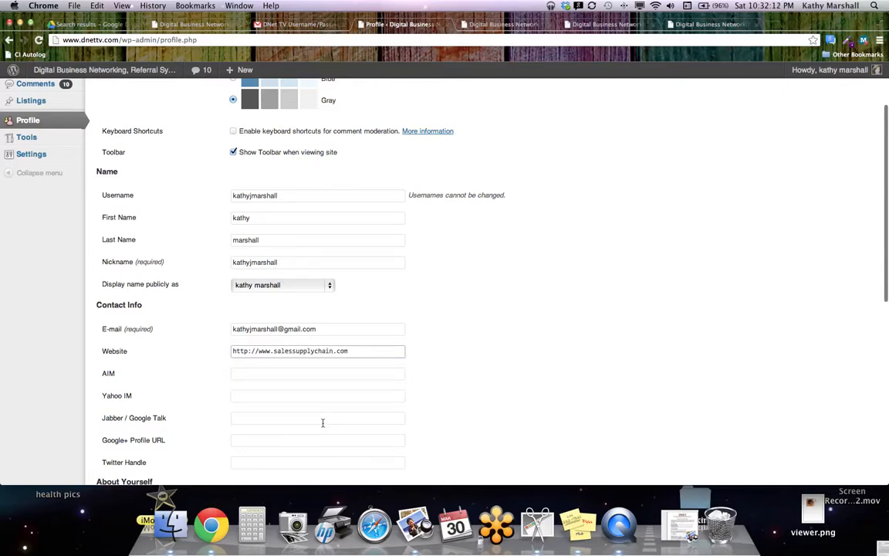
scroll("down", 3)
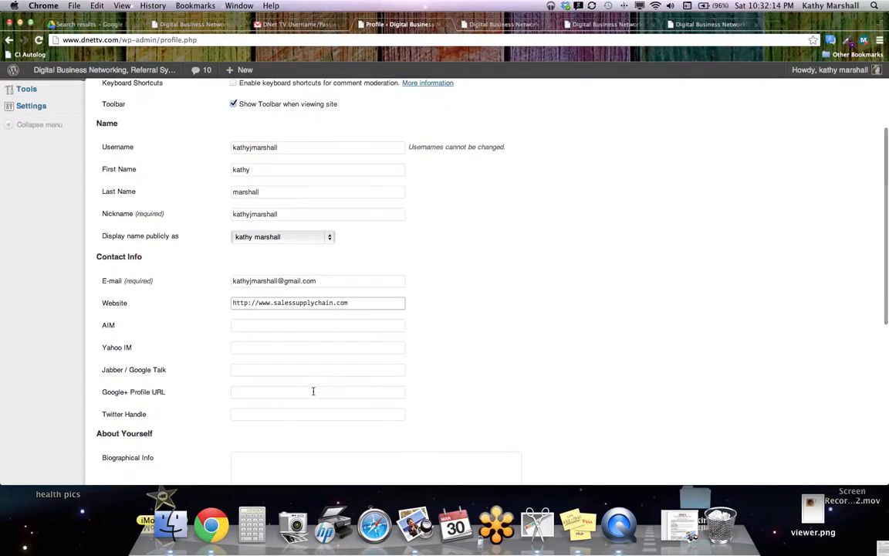
mouse_move(130, 414)
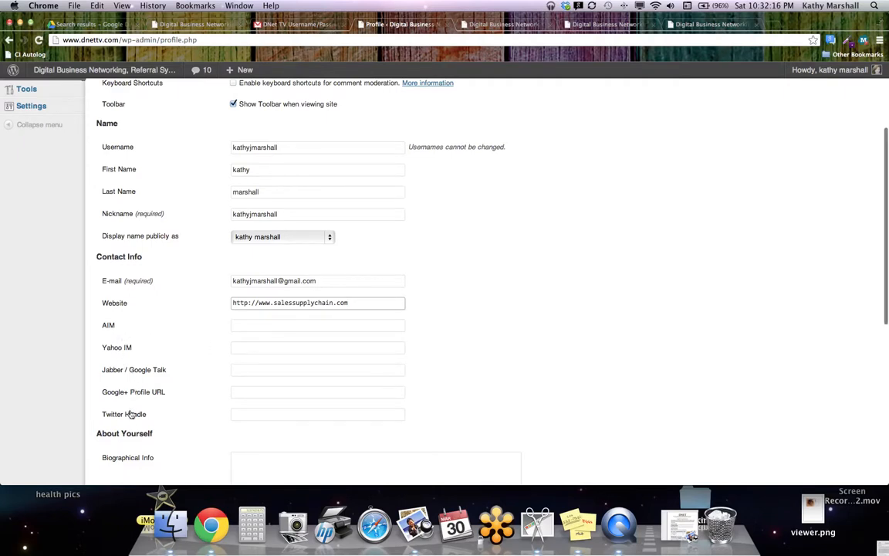
scroll("down", 3)
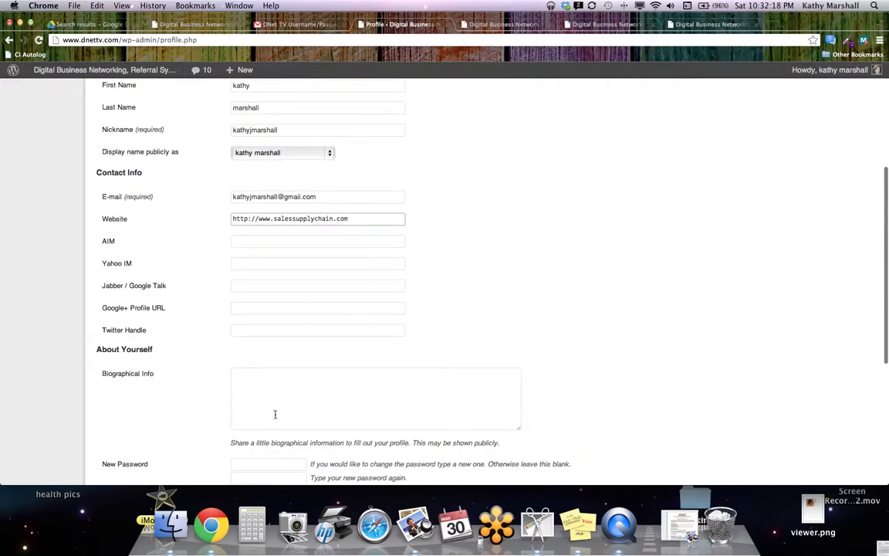
mouse_move(182, 375)
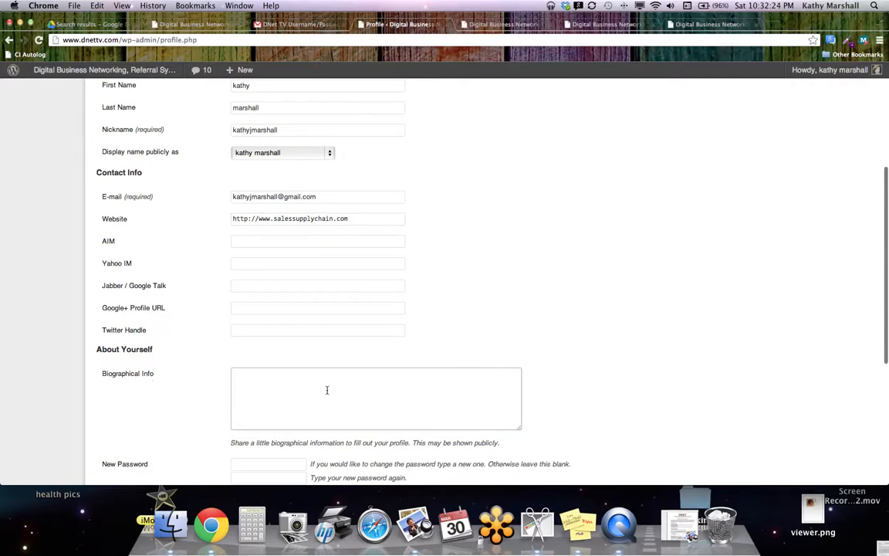
mouse_move(254, 379)
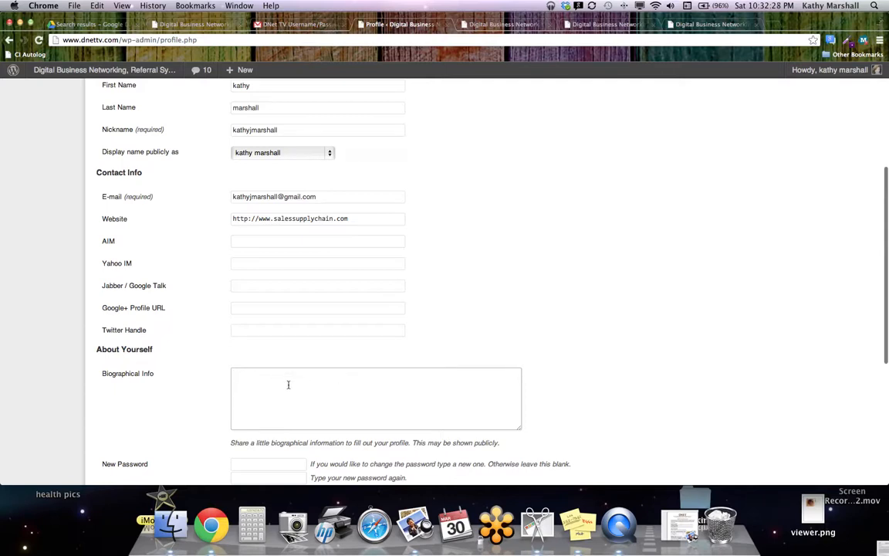
mouse_move(304, 411)
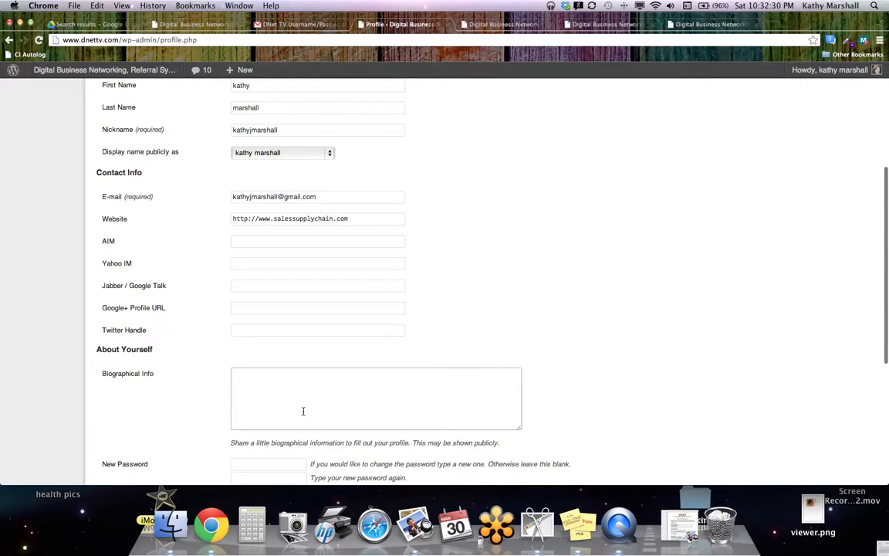
Type a new Medium-strength password and repeat it in the confirmation field
scroll("down", 3)
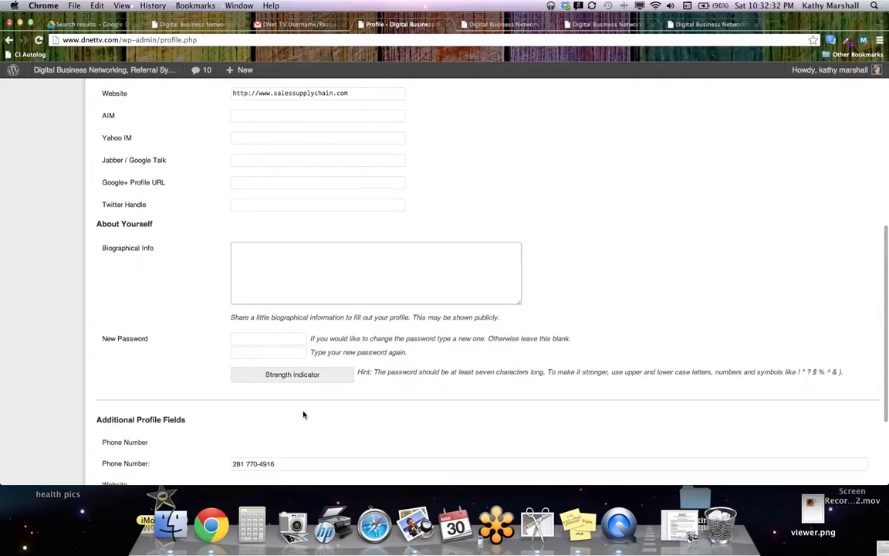
left_click(268, 339)
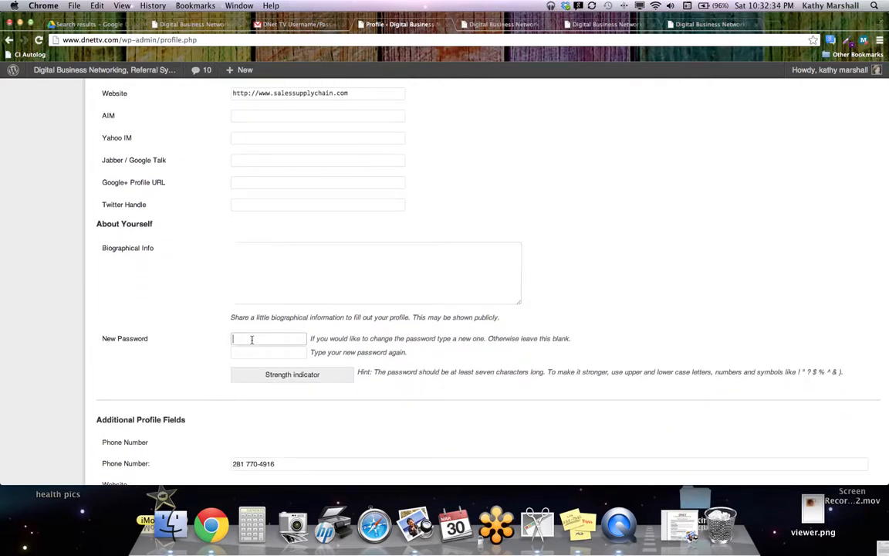
type("••")
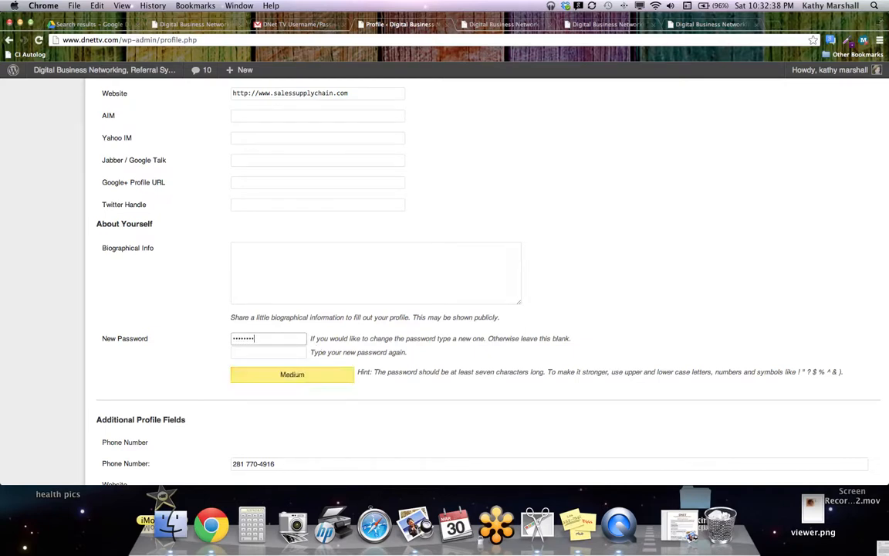
mouse_move(424, 338)
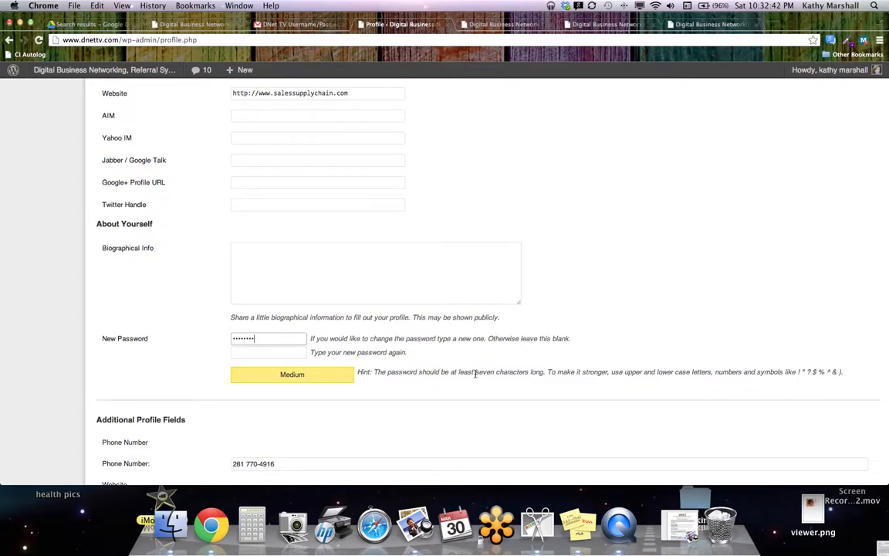
mouse_move(582, 378)
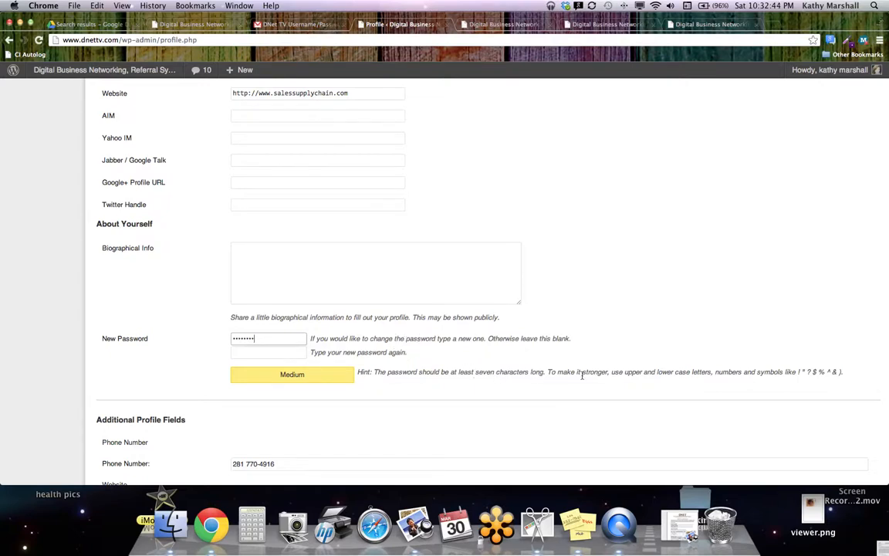
mouse_move(679, 380)
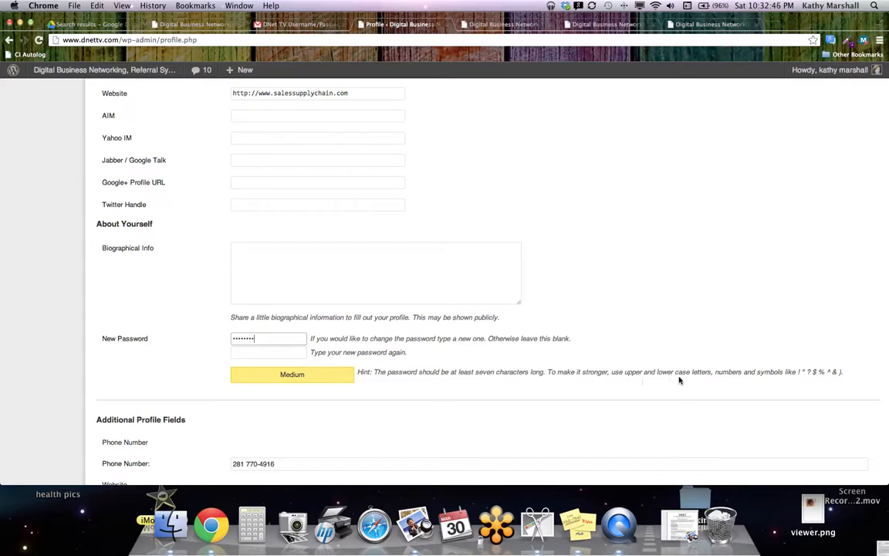
mouse_move(858, 382)
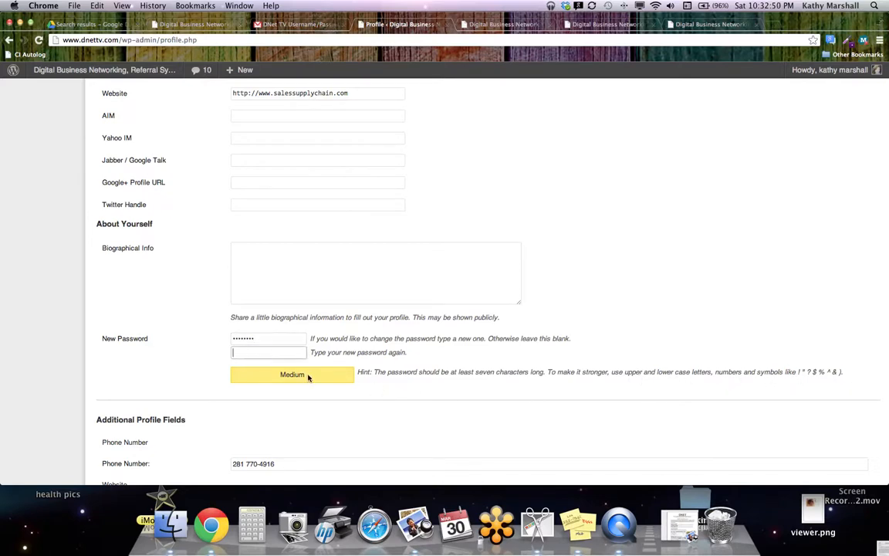
type("••••")
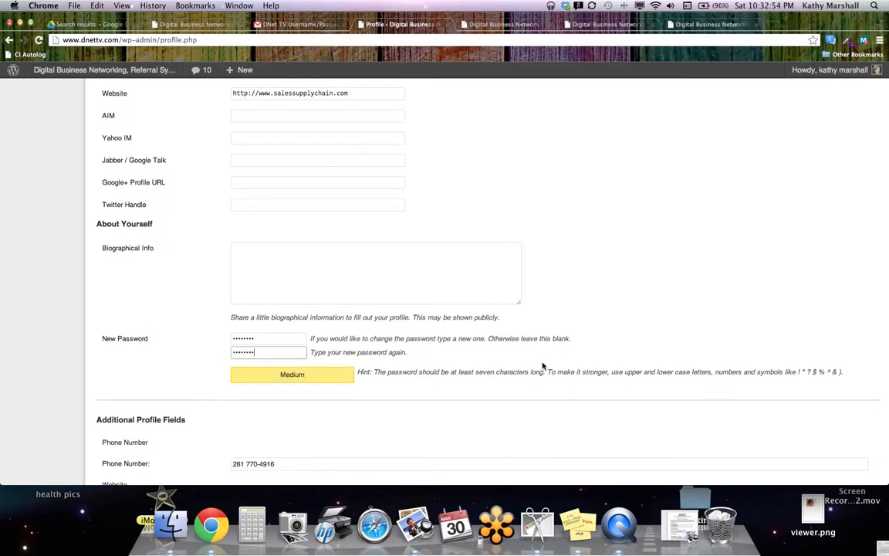
Scroll to the bottom and click Update Profile to save the changes
scroll("down", 3)
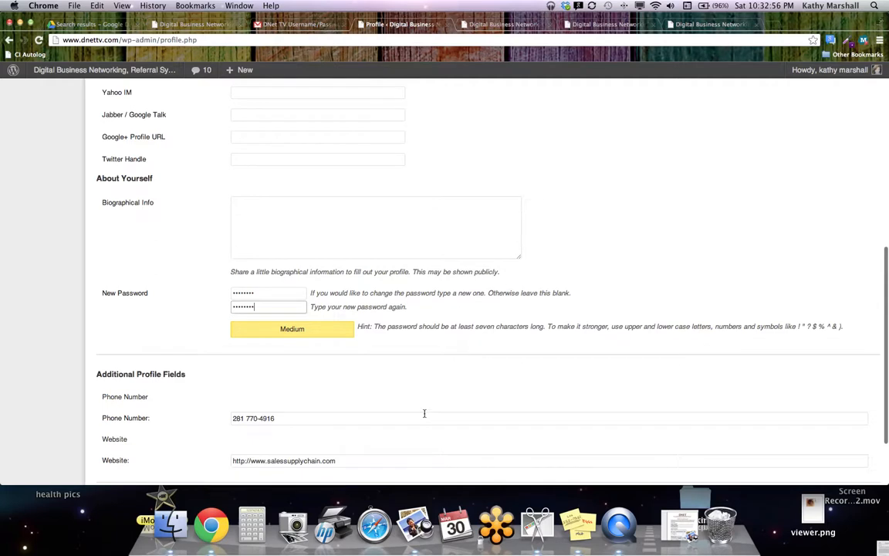
scroll("down", 3)
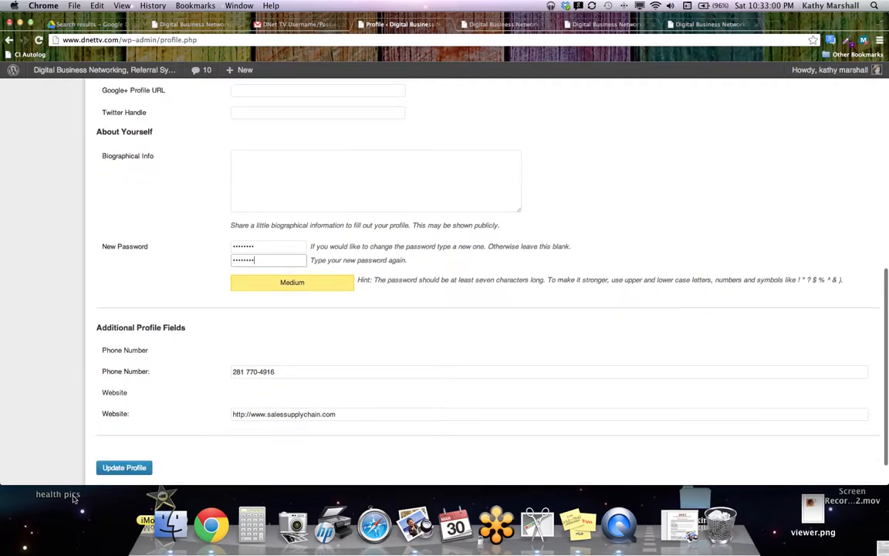
left_click(123, 467)
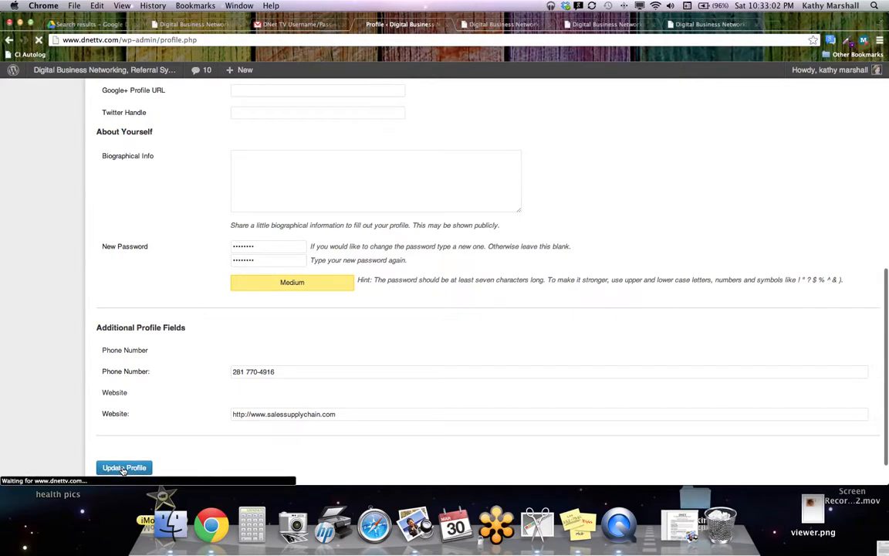
left_click(125, 467)
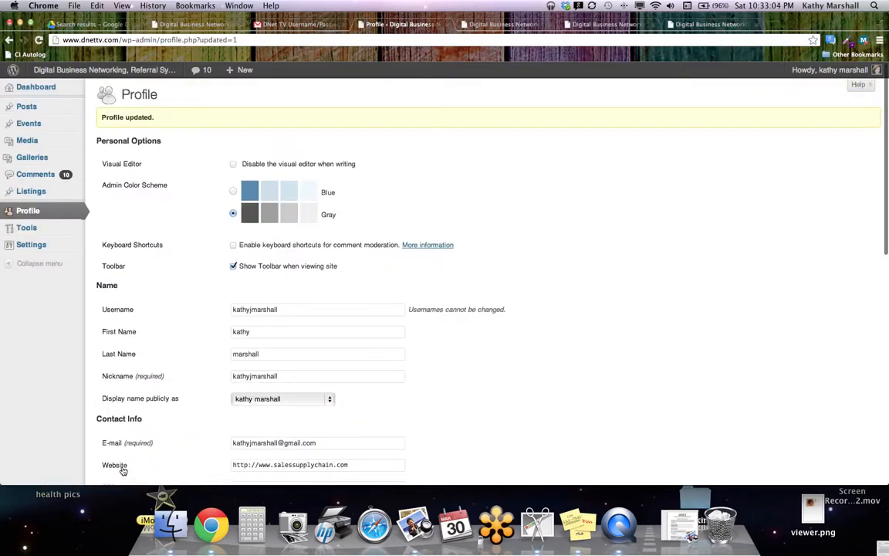